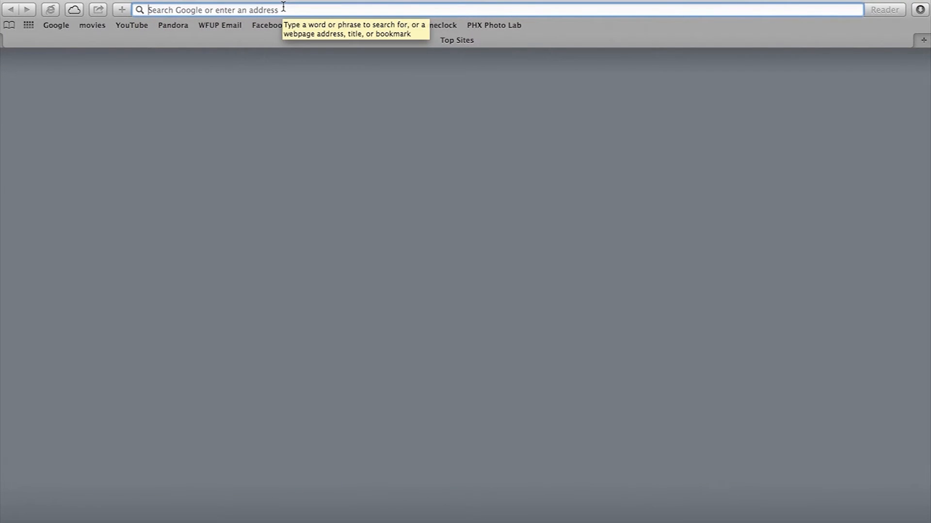
- Load the modem's configuration page at 192.168.0.1 after first trying 192.168.1.254
{"action": "type", "text": "192.168.1.254"}
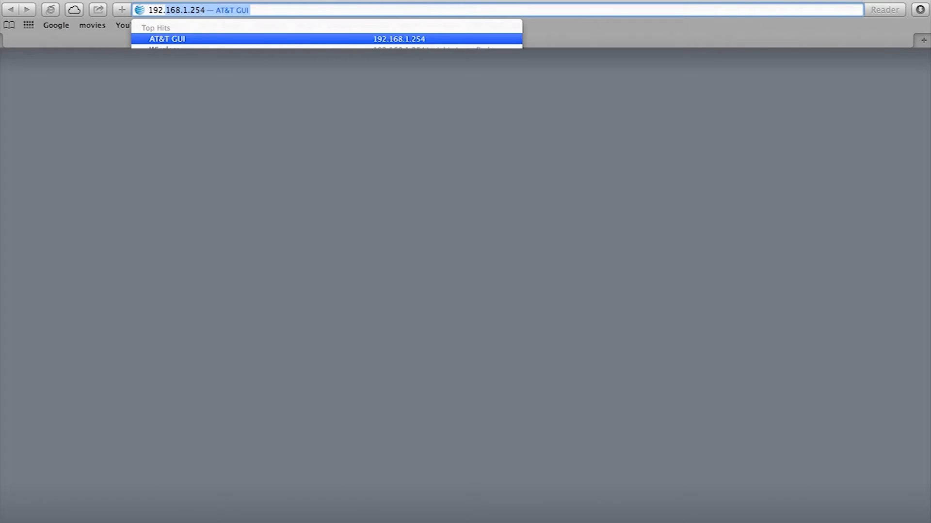
{"action": "type", "text": "192.168.0.1/cgi-bin/webcm?getpage="}
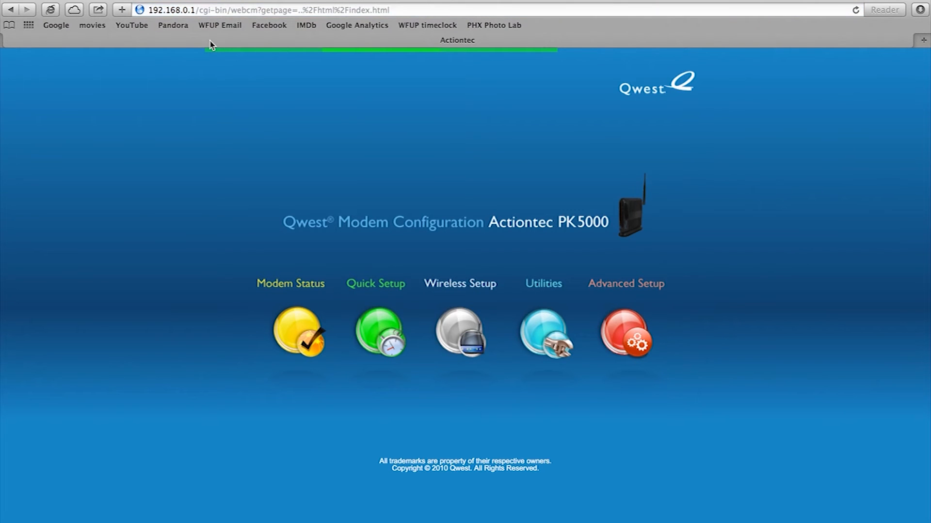
{"action": "mouse_move", "coordinate": [130, 120]}
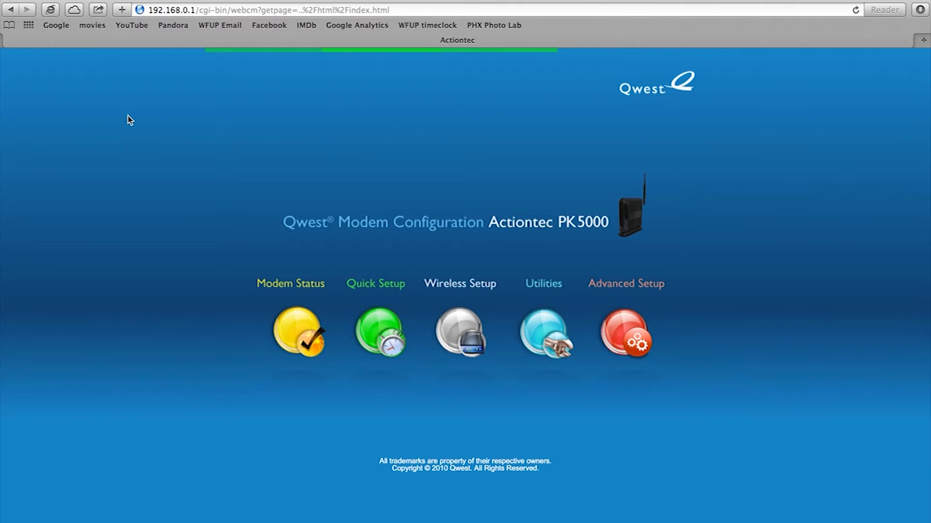
- Disable the wireless radio in Wireless Setup and apply the basic settings
{"action": "left_click", "coordinate": [458, 283]}
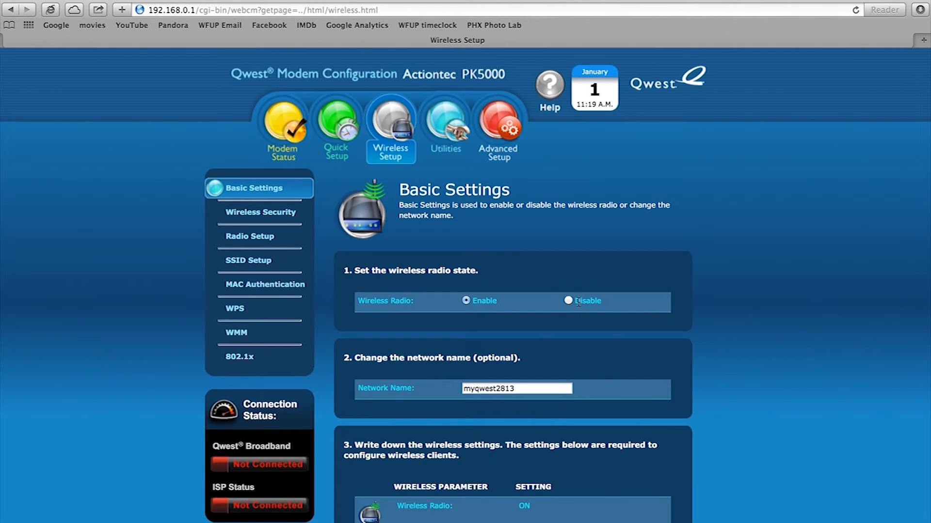
{"action": "scroll", "scroll_direction": "down", "scroll_amount": 3}
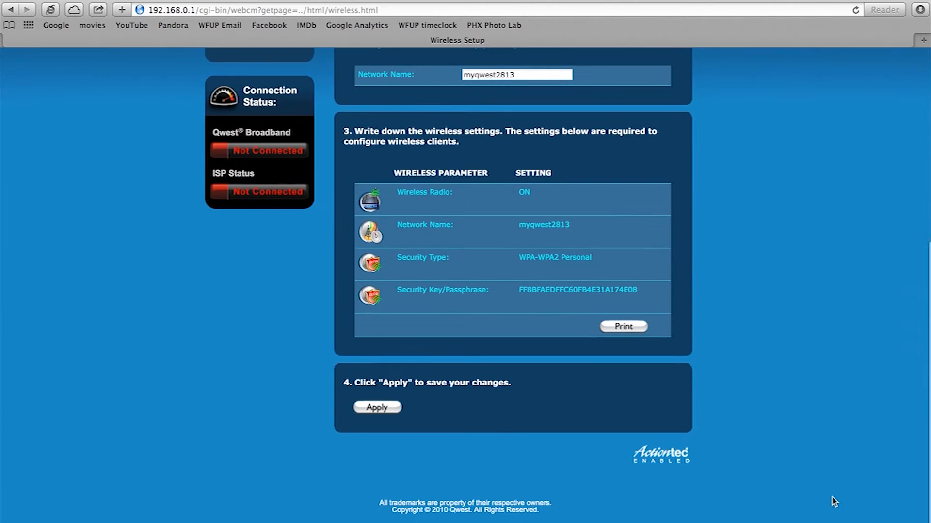
{"action": "left_click", "coordinate": [377, 407]}
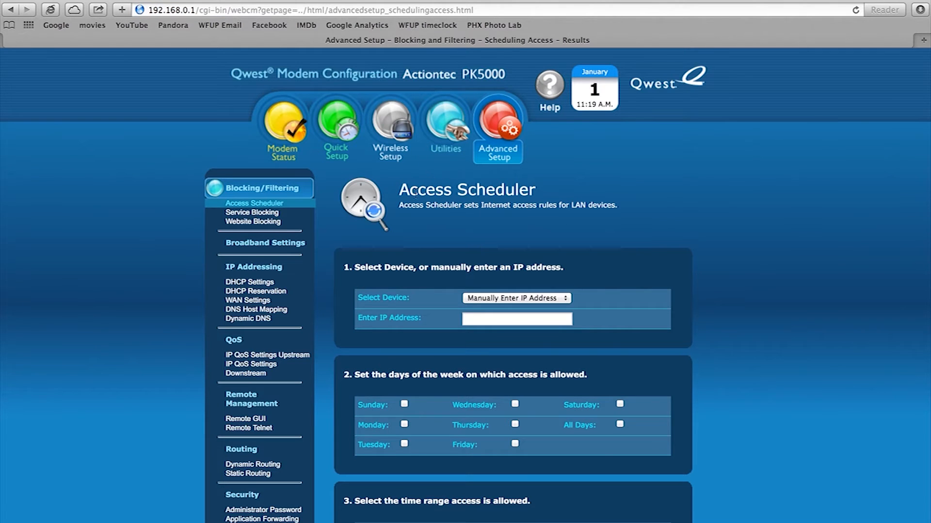
{"action": "mouse_move", "coordinate": [247, 300]}
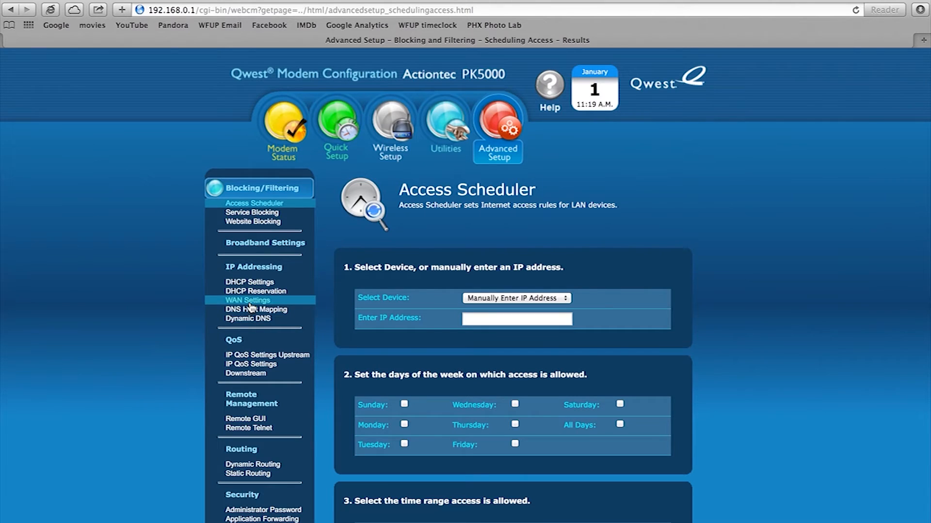
- Go to WAN Settings under Advanced Setup, currently showing PPPoE
{"action": "left_click", "coordinate": [247, 300]}
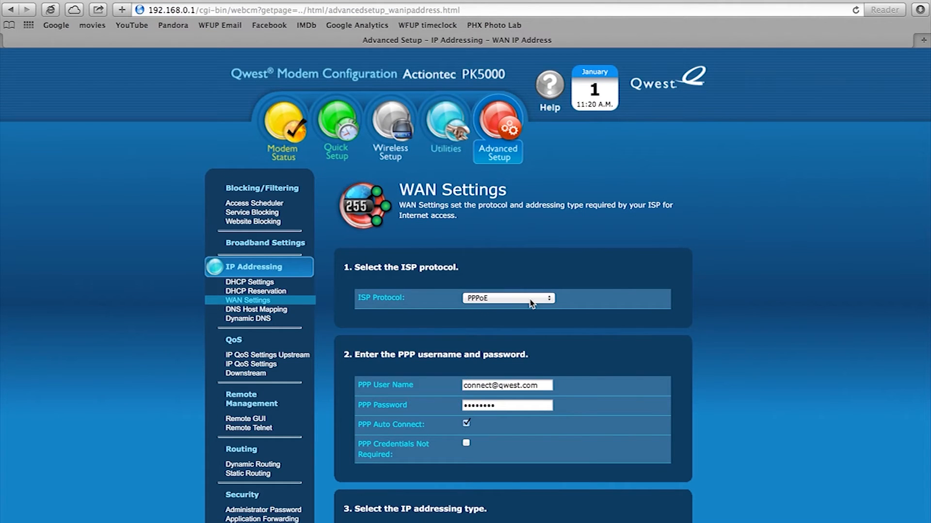
- Switch the ISP protocol from PPPoE to Transparent Bridging and apply it
{"action": "left_click", "coordinate": [507, 298]}
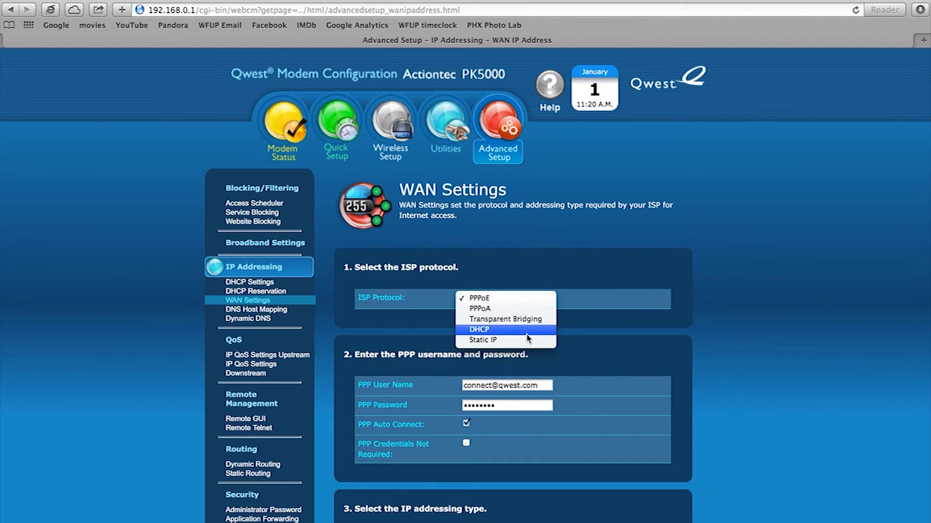
{"action": "left_click", "coordinate": [505, 319]}
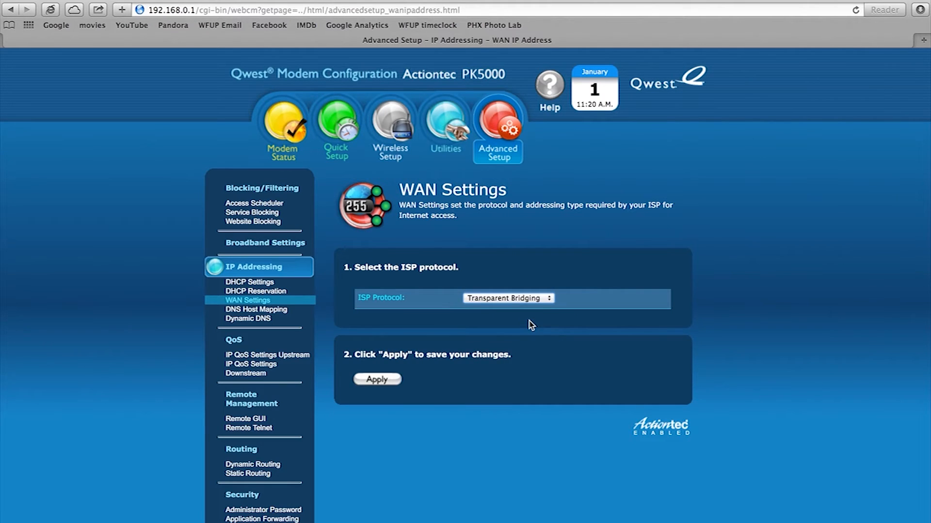
{"action": "left_click", "coordinate": [376, 379]}
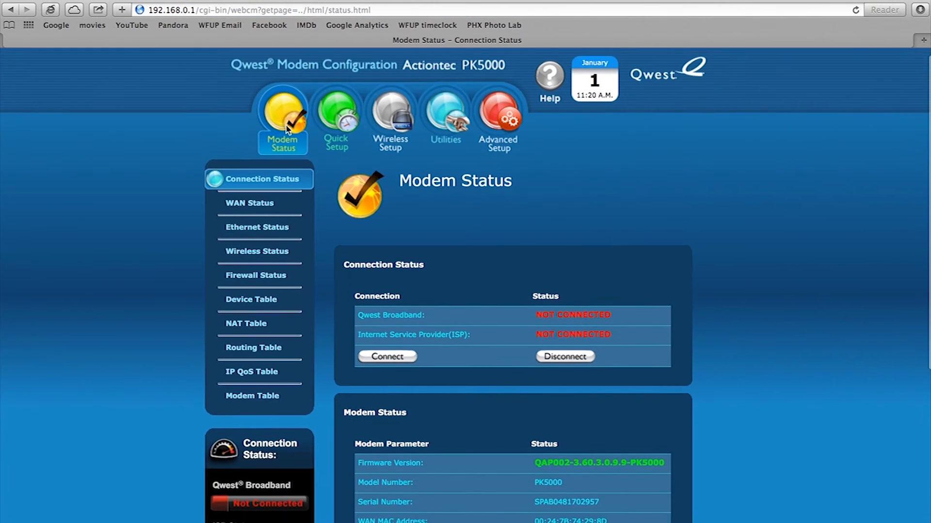
- Scroll the Modem Status table to the ISP Protocol row reading Transparent Bridging, LLC Bridged
{"action": "scroll", "scroll_direction": "down", "scroll_amount": 3}
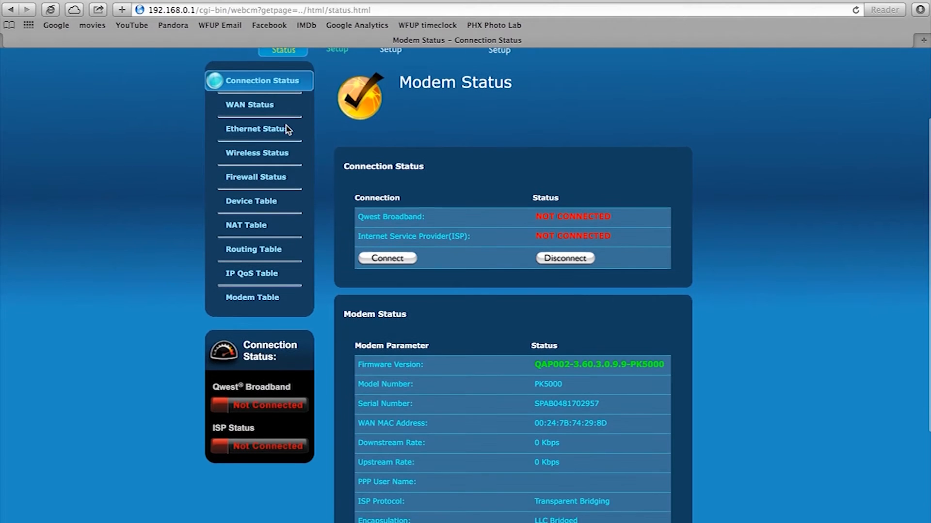
{"action": "scroll", "scroll_direction": "down", "scroll_amount": 3}
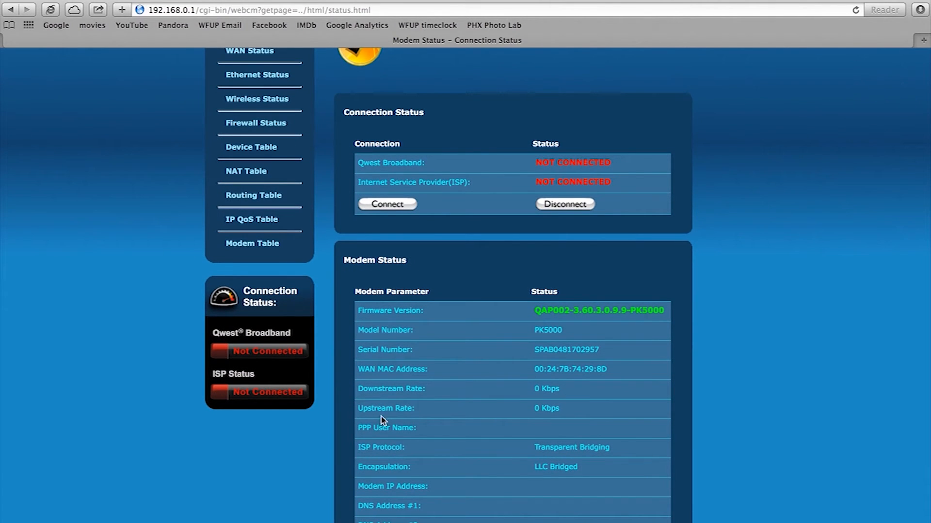
{"action": "scroll", "scroll_direction": "down", "scroll_amount": 3}
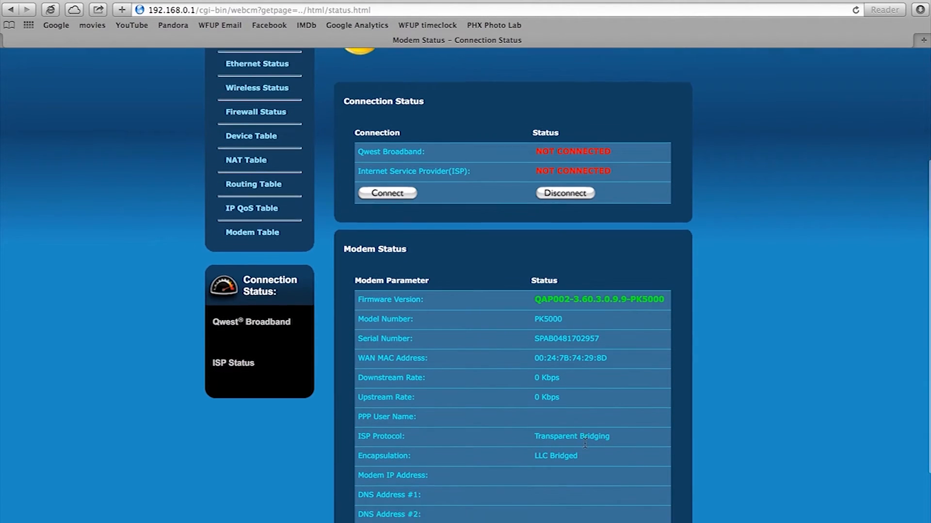